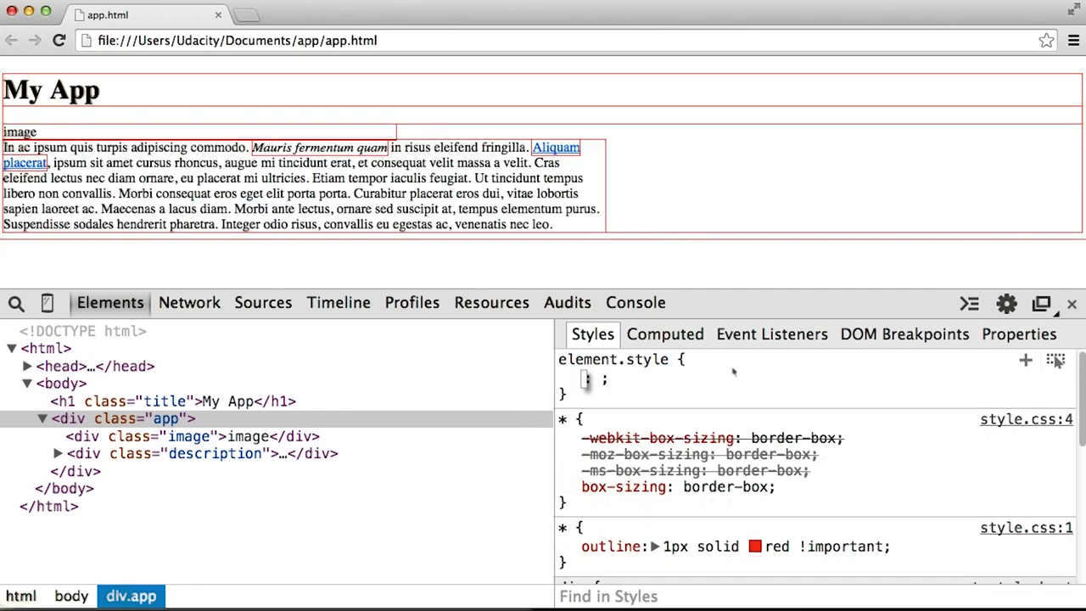
type("display")
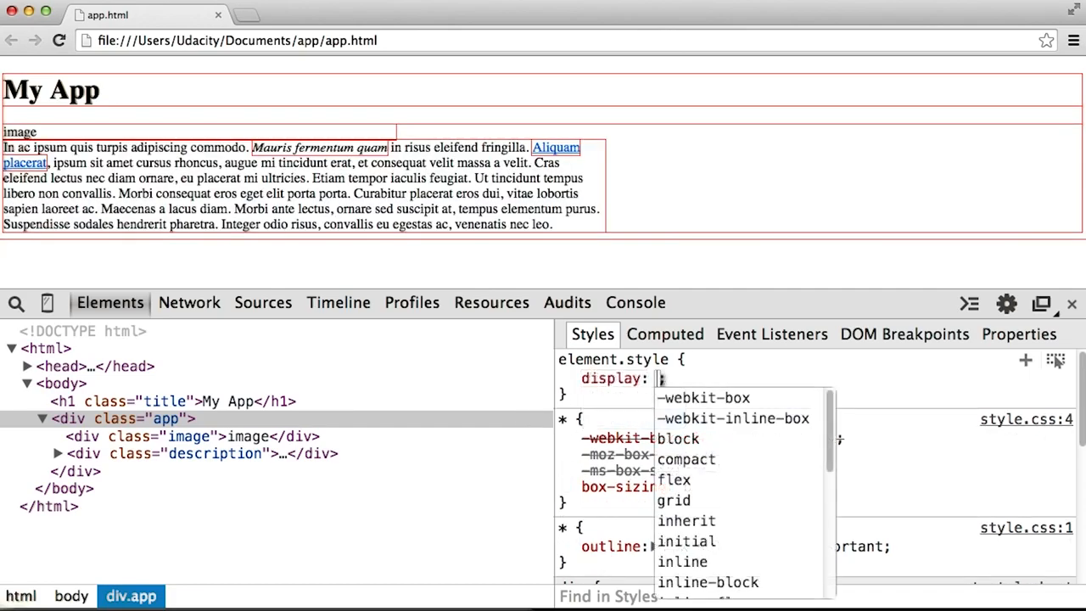